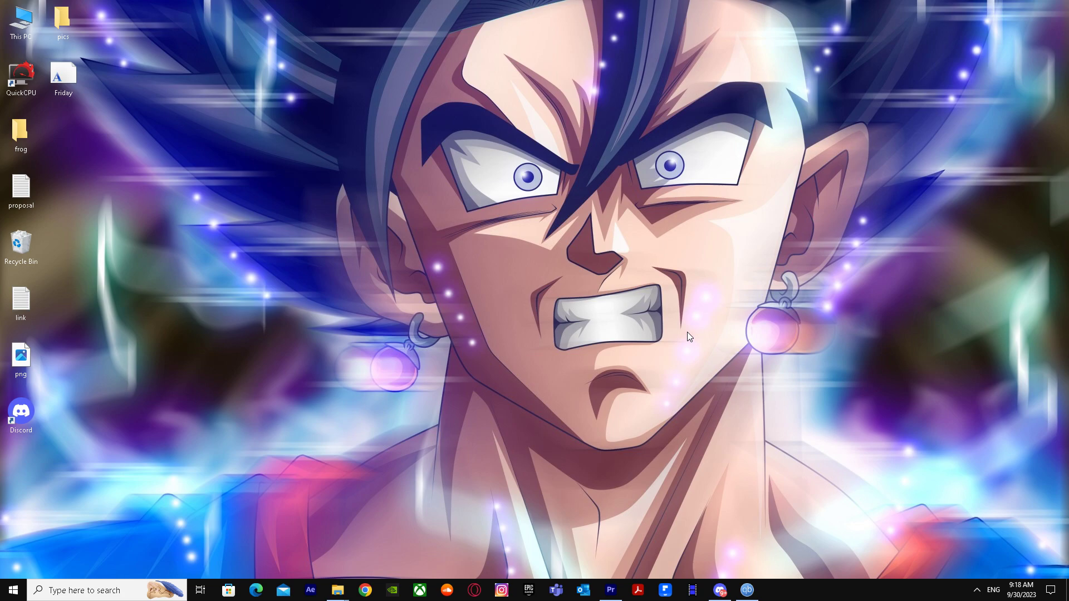
{"action": "mouse_move", "coordinate": [381, 366]}
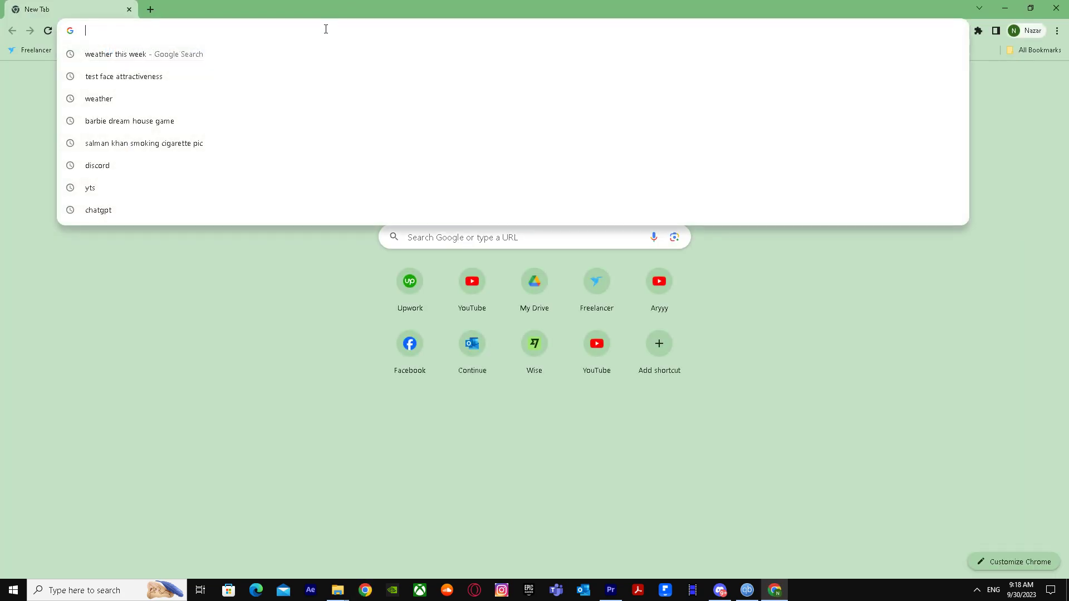
Load the DaFont website from the address bar suggestion for 'da'.
{"action": "type", "text": "da"}
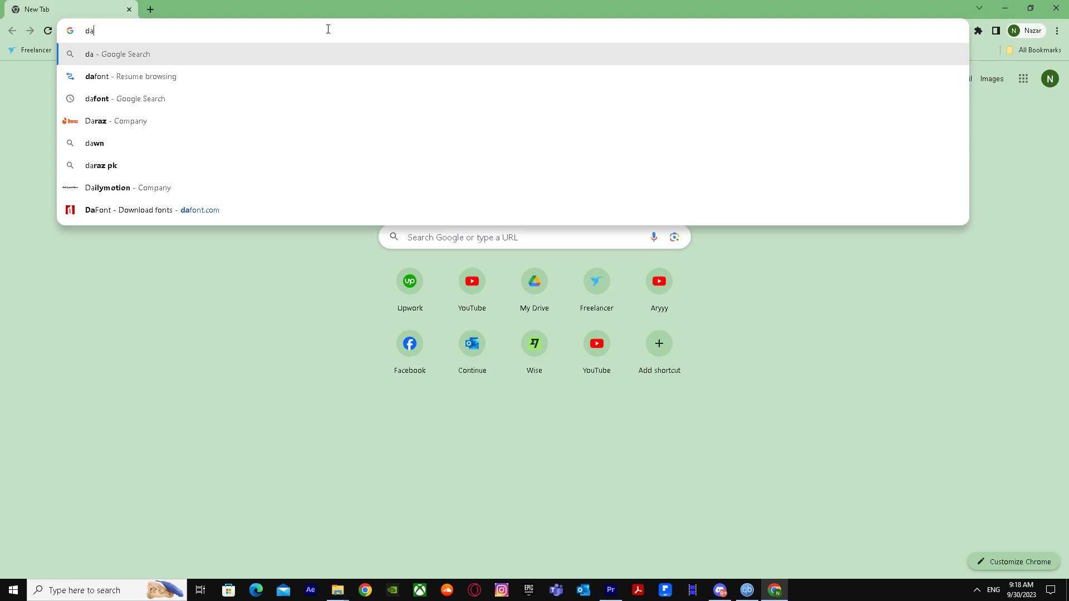
{"action": "left_click", "coordinate": [143, 211]}
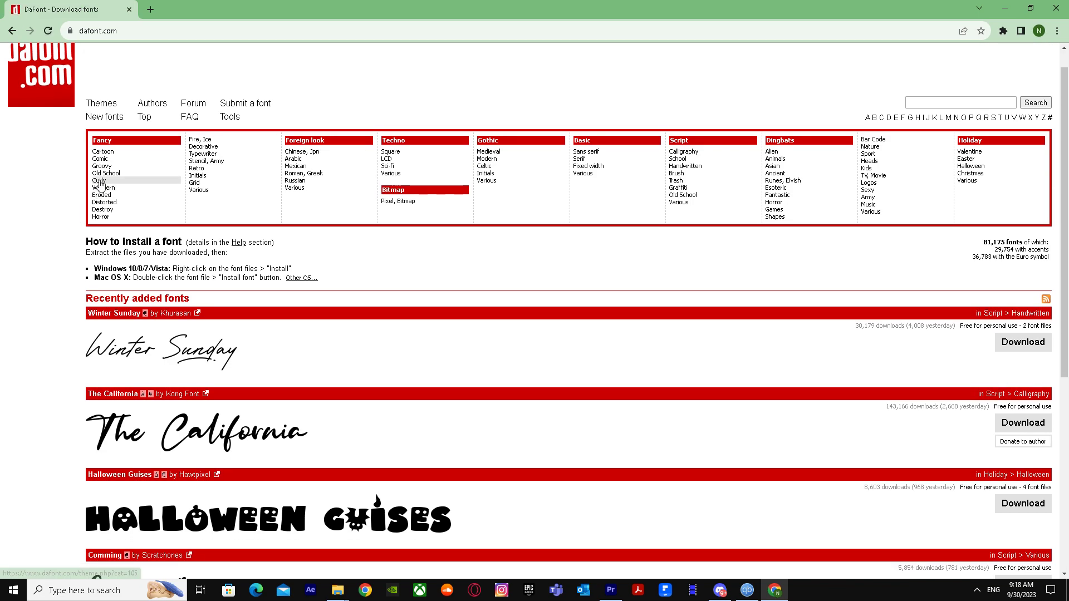
Browse the Curly fonts category, scrolling through Bonello, Darling and Blantick Script.
{"action": "left_click", "coordinate": [99, 174]}
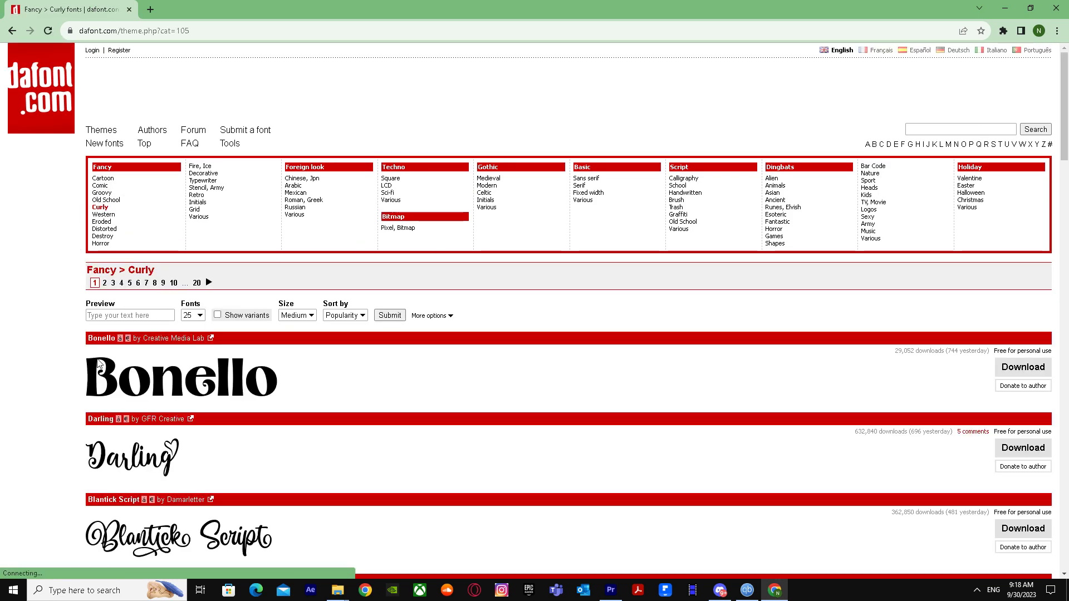
{"action": "scroll", "scroll_direction": "down", "scroll_amount": 3}
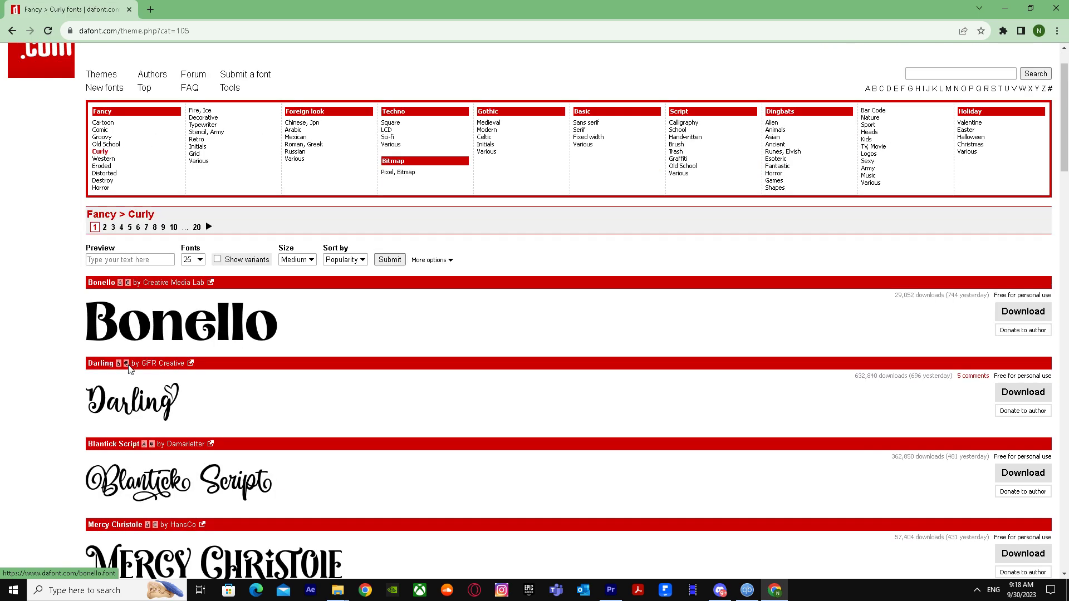
{"action": "scroll", "scroll_direction": "up", "scroll_amount": 3}
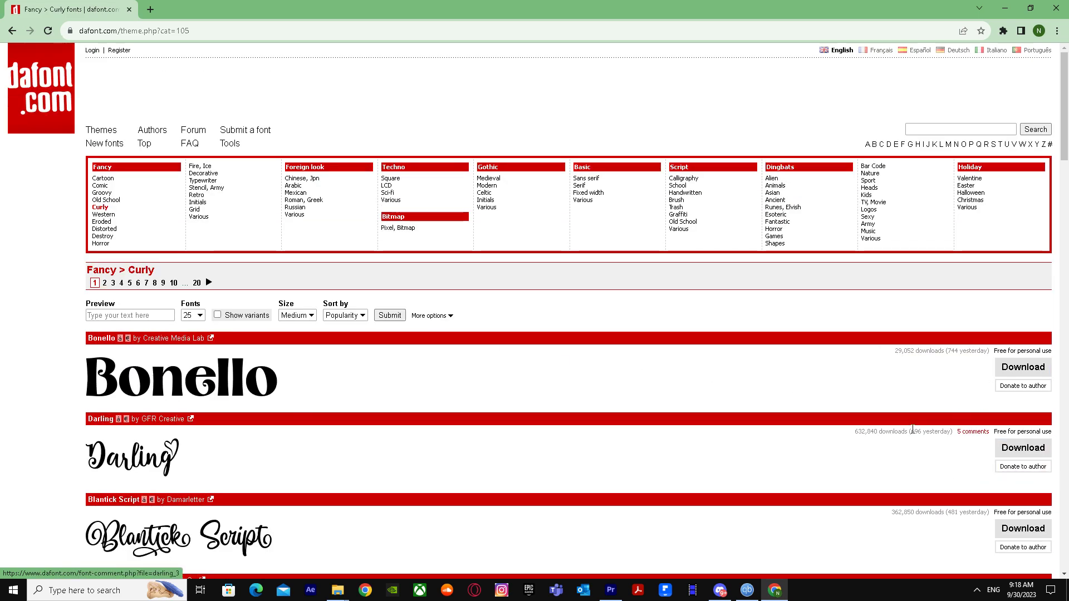
{"action": "scroll", "scroll_direction": "down", "scroll_amount": 3}
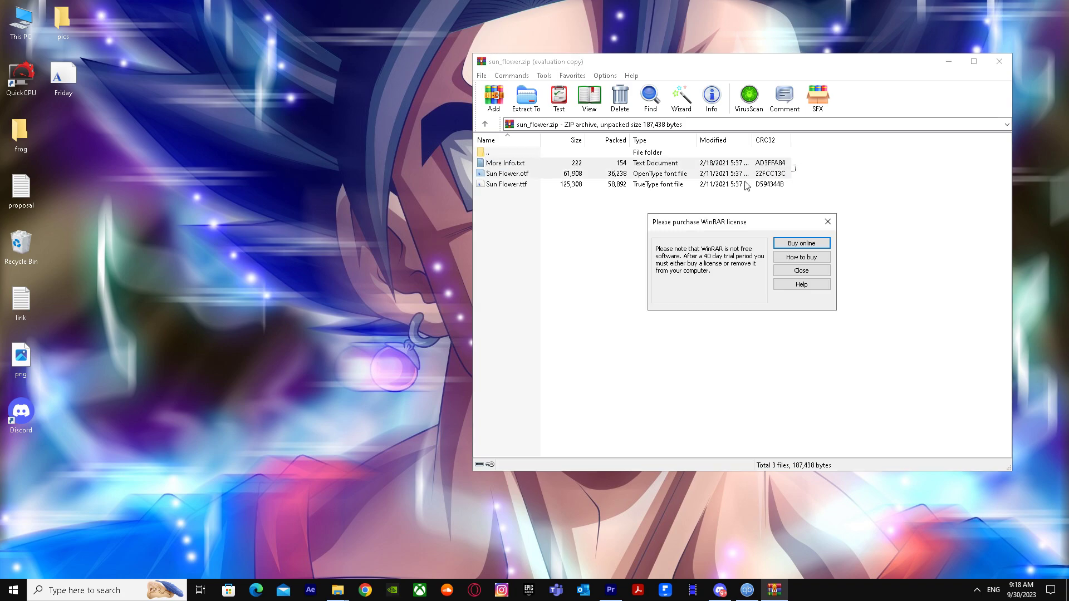
Dismiss WinRAR's license purchase reminder so the archive files can be extracted.
{"action": "left_click", "coordinate": [801, 270]}
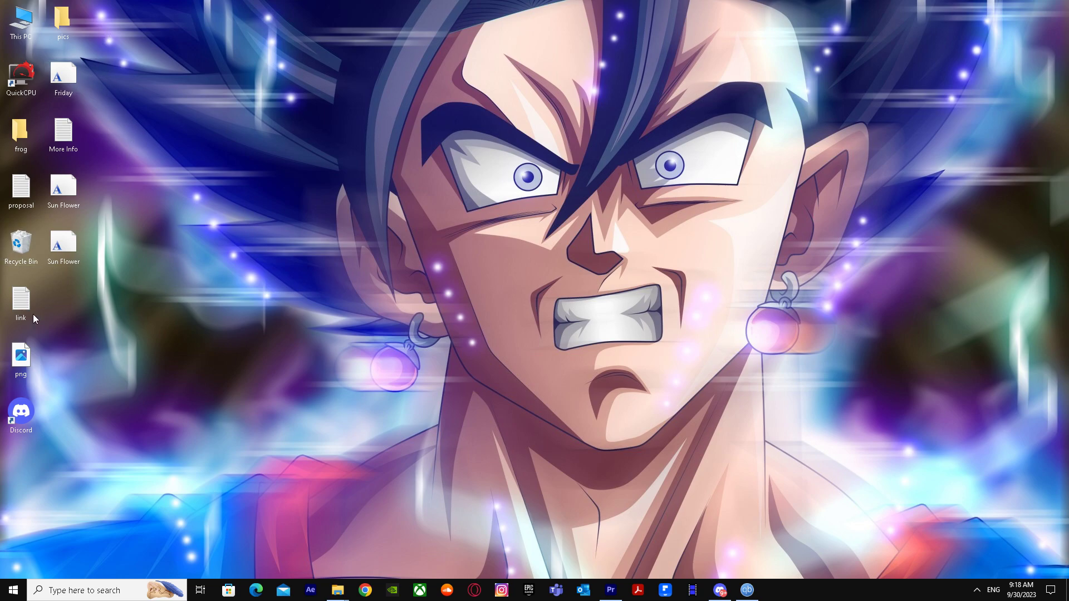
{"action": "mouse_move", "coordinate": [80, 106]}
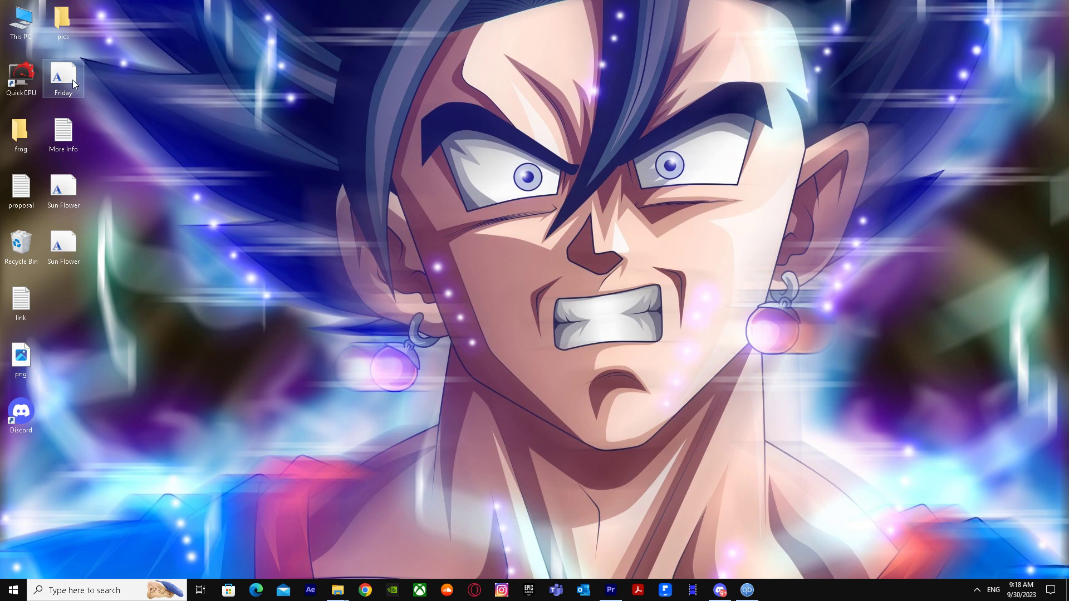
Install the Friday and Sun Flower fonts through Windows Font Viewer.
{"action": "double_click", "coordinate": [62, 77]}
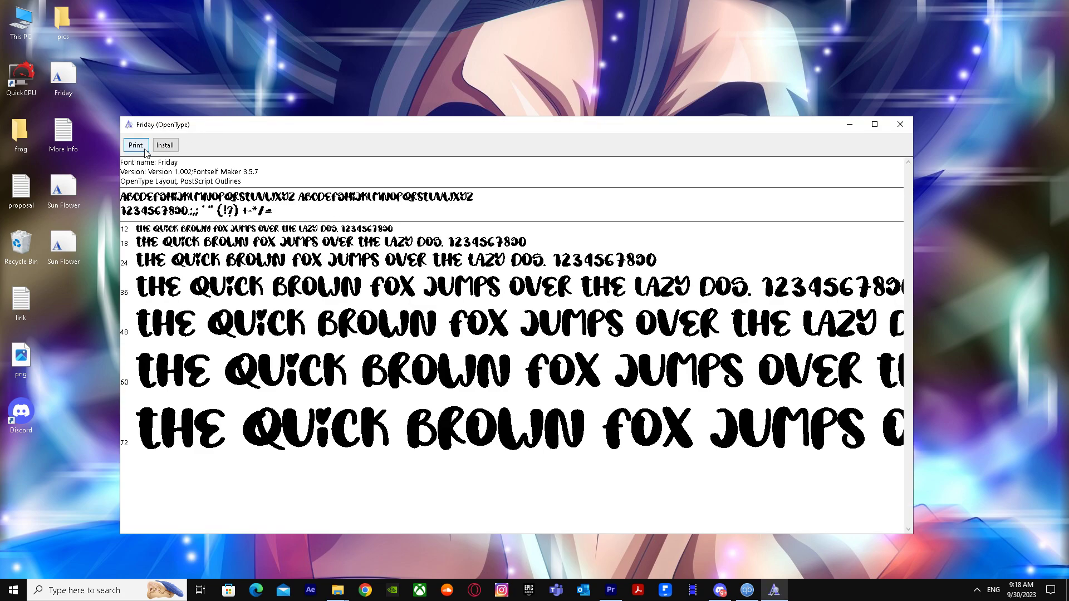
{"action": "left_click", "coordinate": [165, 145]}
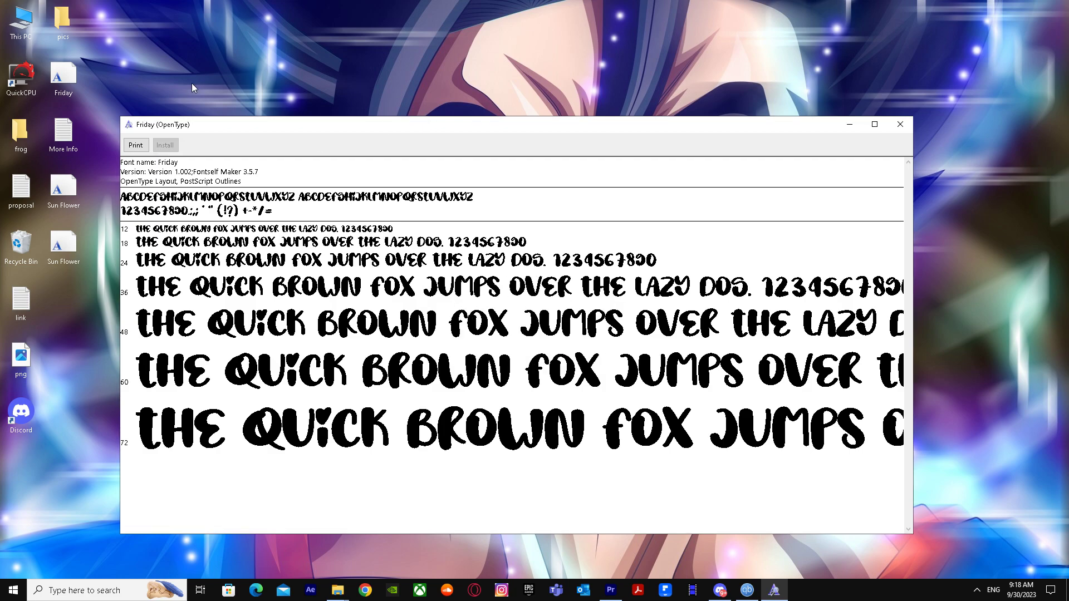
{"action": "left_click", "coordinate": [900, 124]}
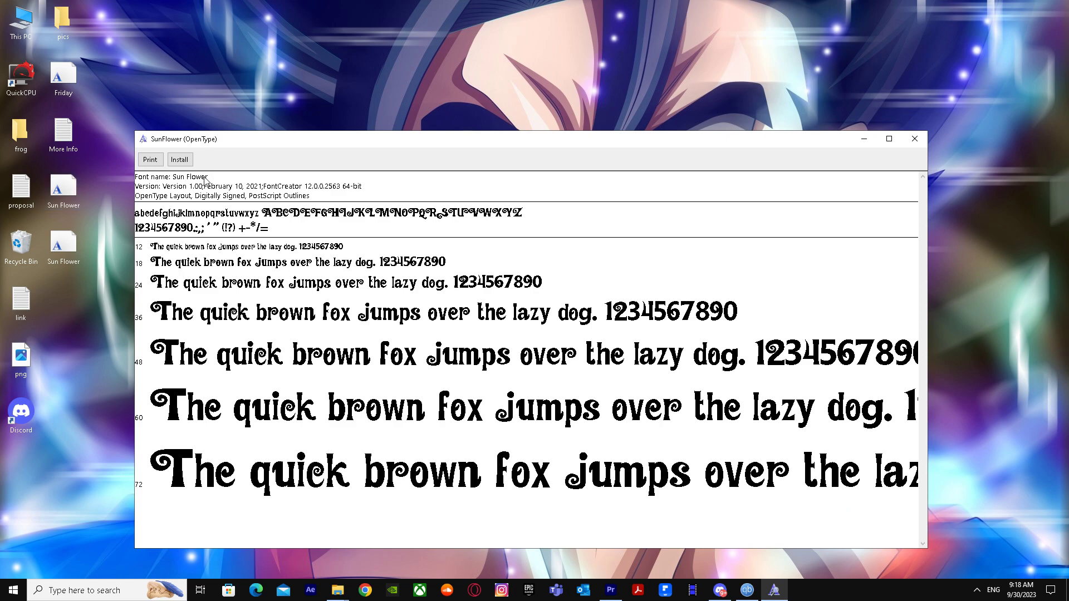
{"action": "left_click", "coordinate": [179, 159]}
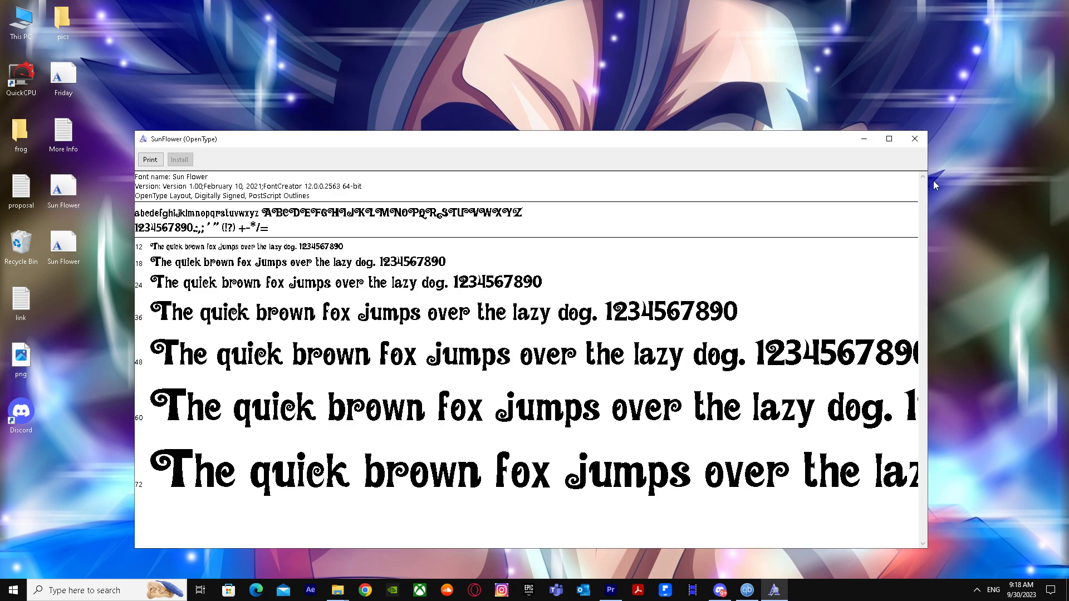
Switch to the Premiere Pro project and focus the Essential Graphics search box.
{"action": "left_click", "coordinate": [610, 590]}
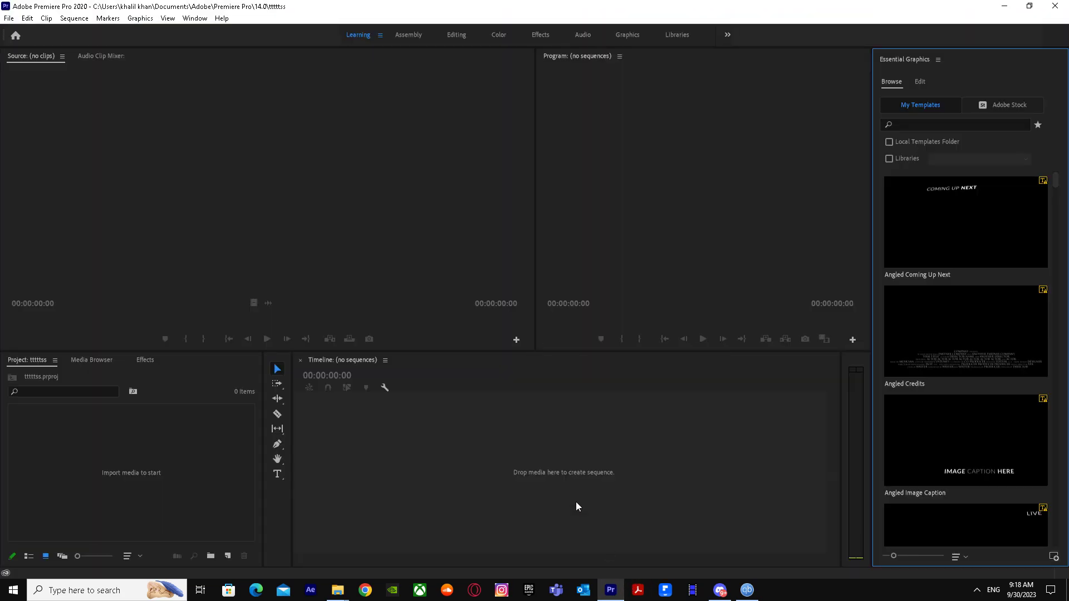
{"action": "mouse_move", "coordinate": [926, 90]}
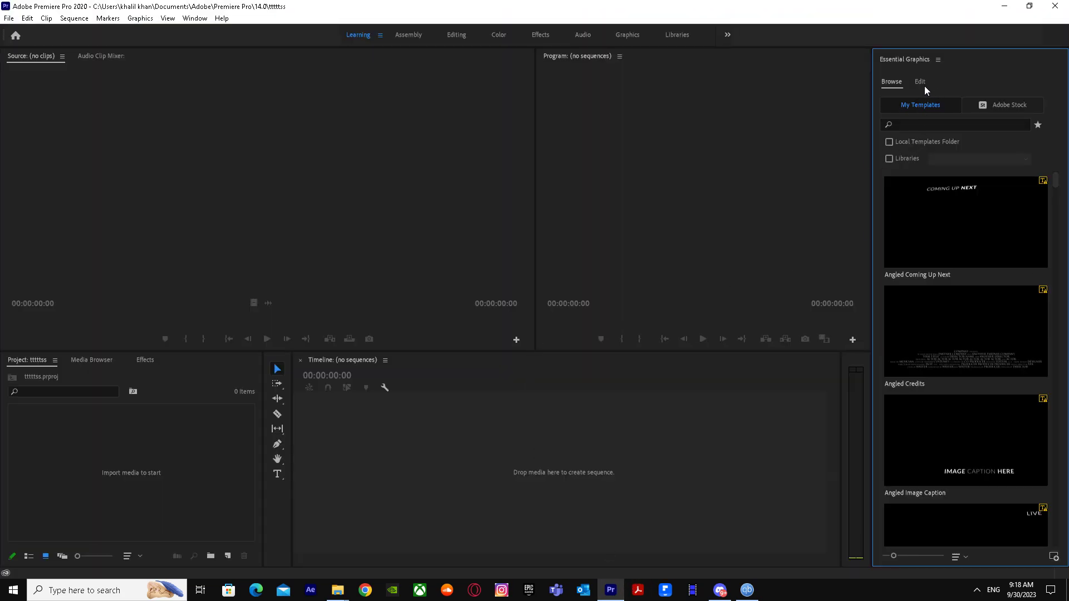
{"action": "left_click", "coordinate": [954, 123]}
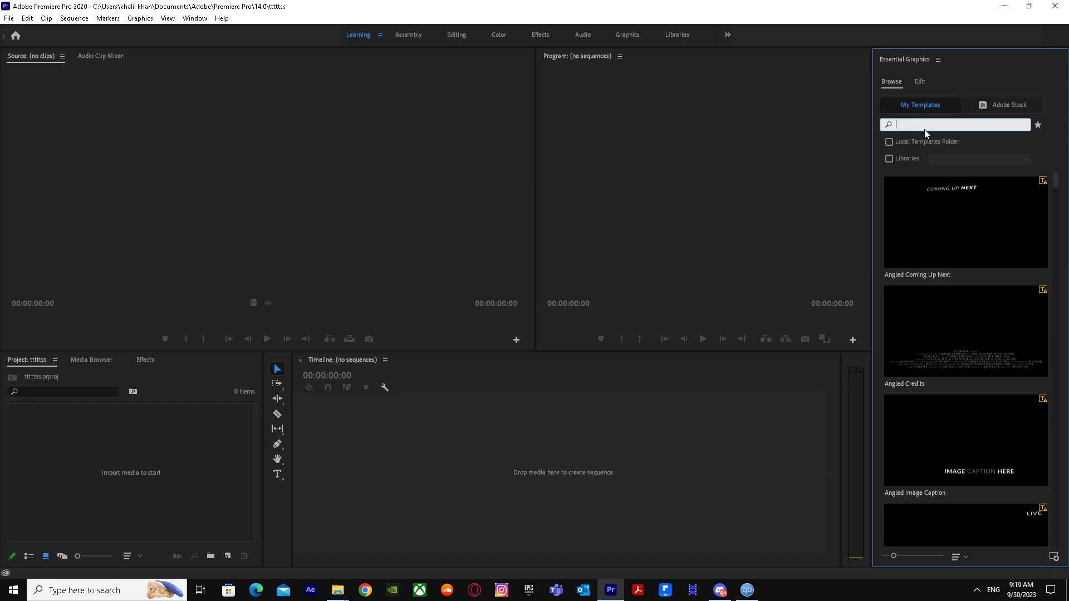
{"action": "mouse_move", "coordinate": [1021, 160]}
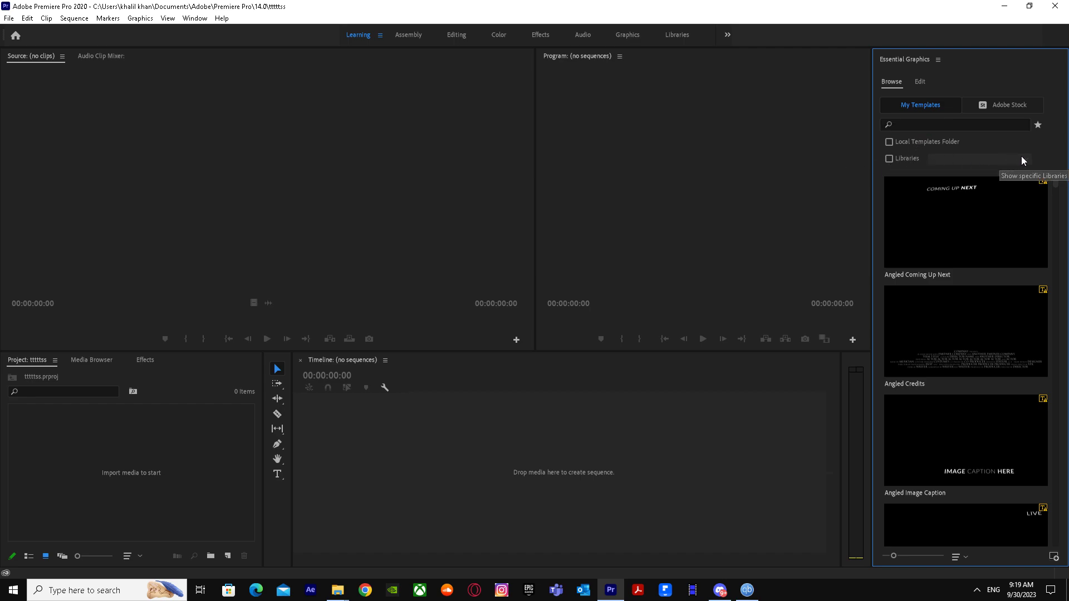
{"action": "mouse_move", "coordinate": [534, 71]}
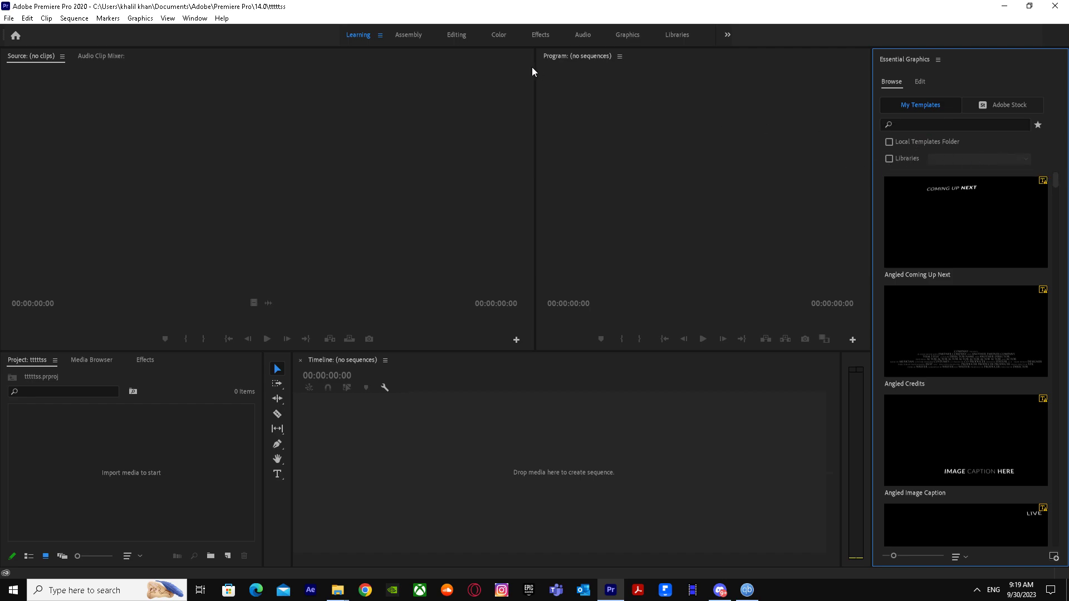